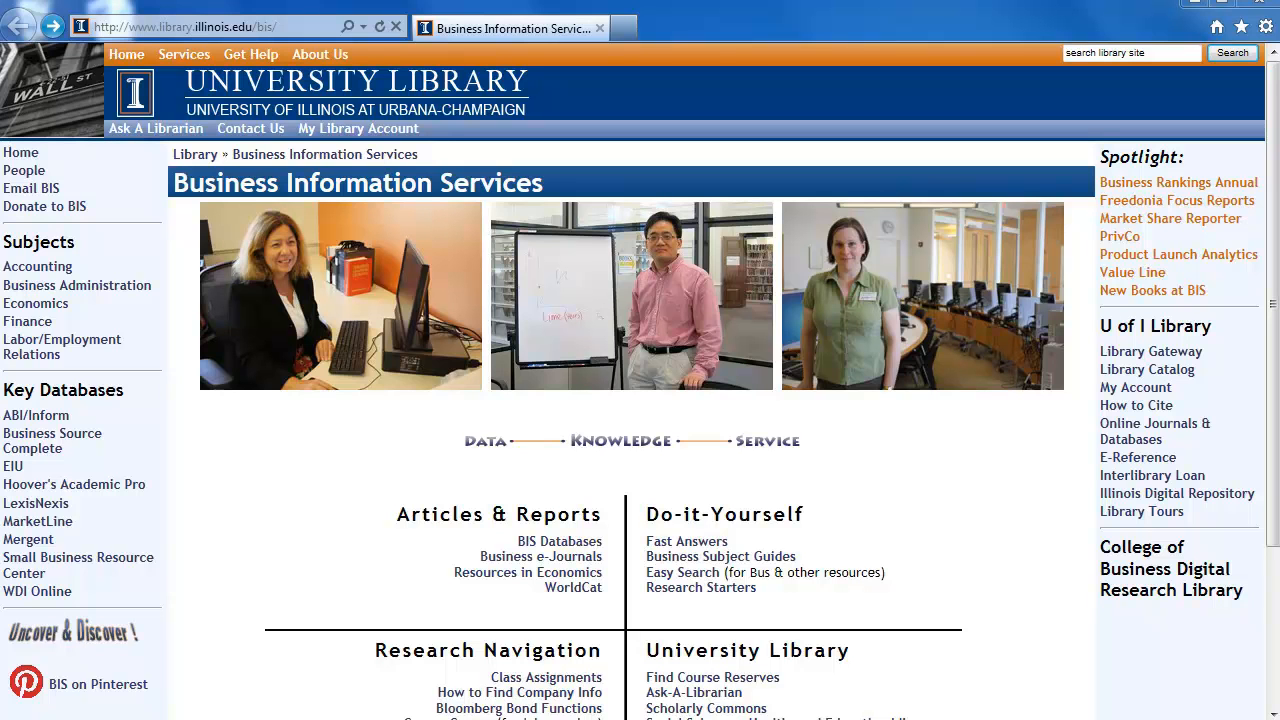
pyautogui.moveTo(198, 602)
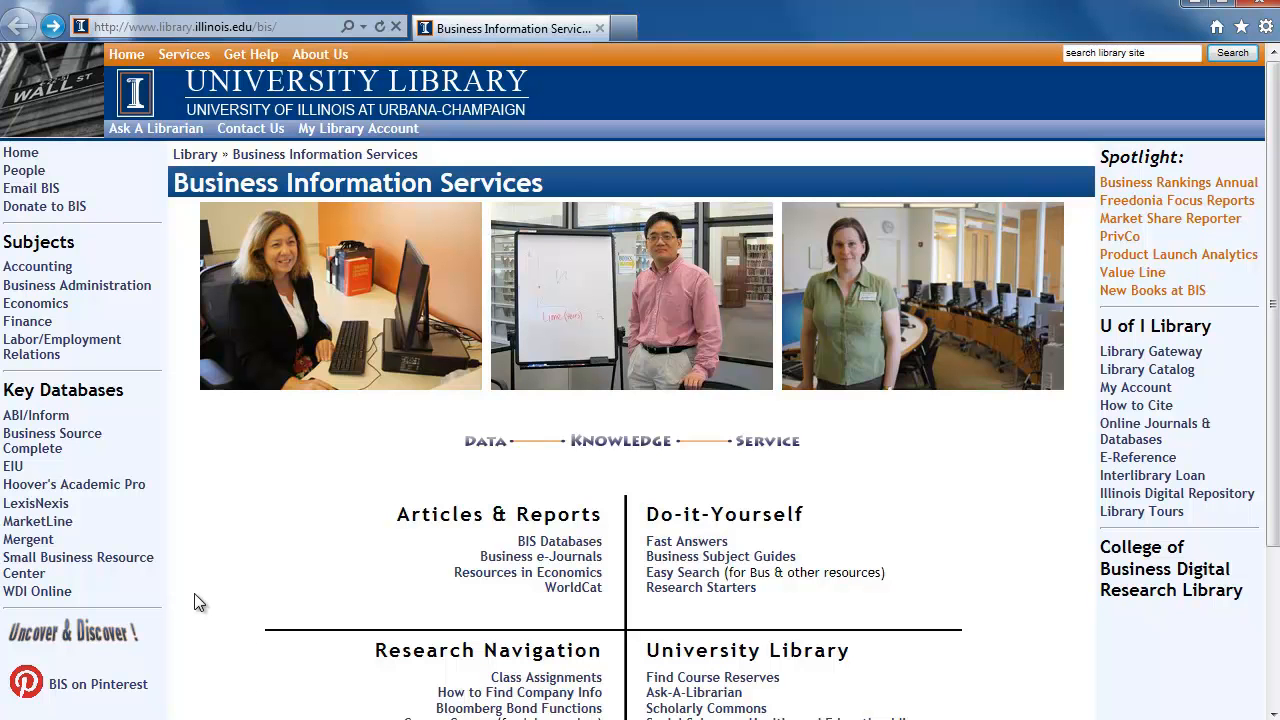
# Scroll the BIS page down to the 'How to Find Company Info' research navigation link
pyautogui.scroll(-3)
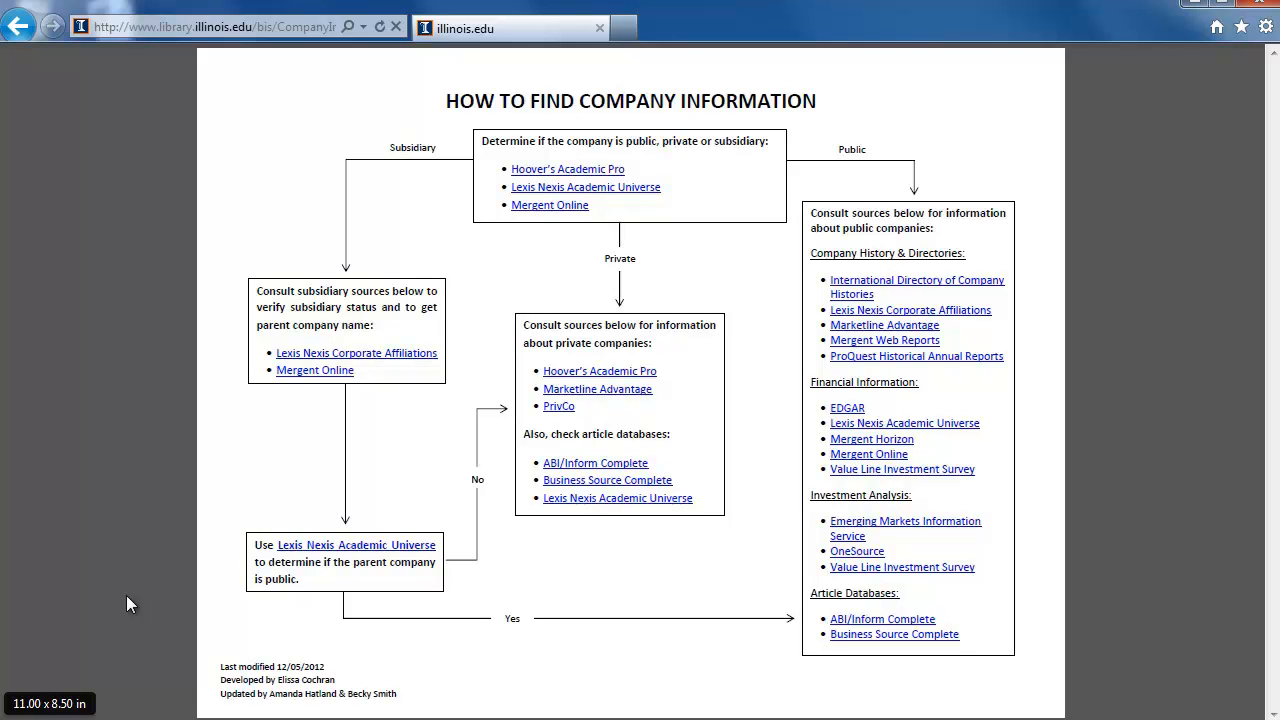
# Scroll the flowchart PDF to the subsidiary sources box listing Mergent Online
pyautogui.scroll(-3)
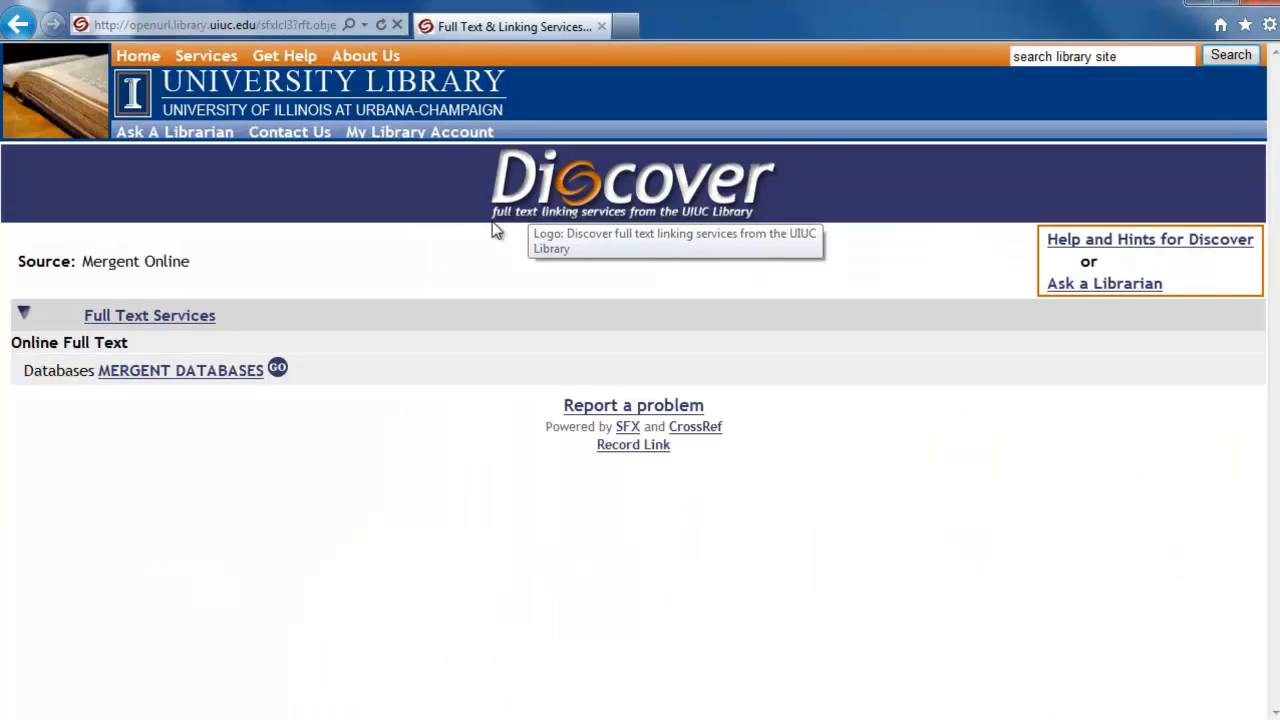
# Search Mergent Databases for 'Pizza Hut' with the D&B Private Company Database ticked
pyautogui.click(180, 370)
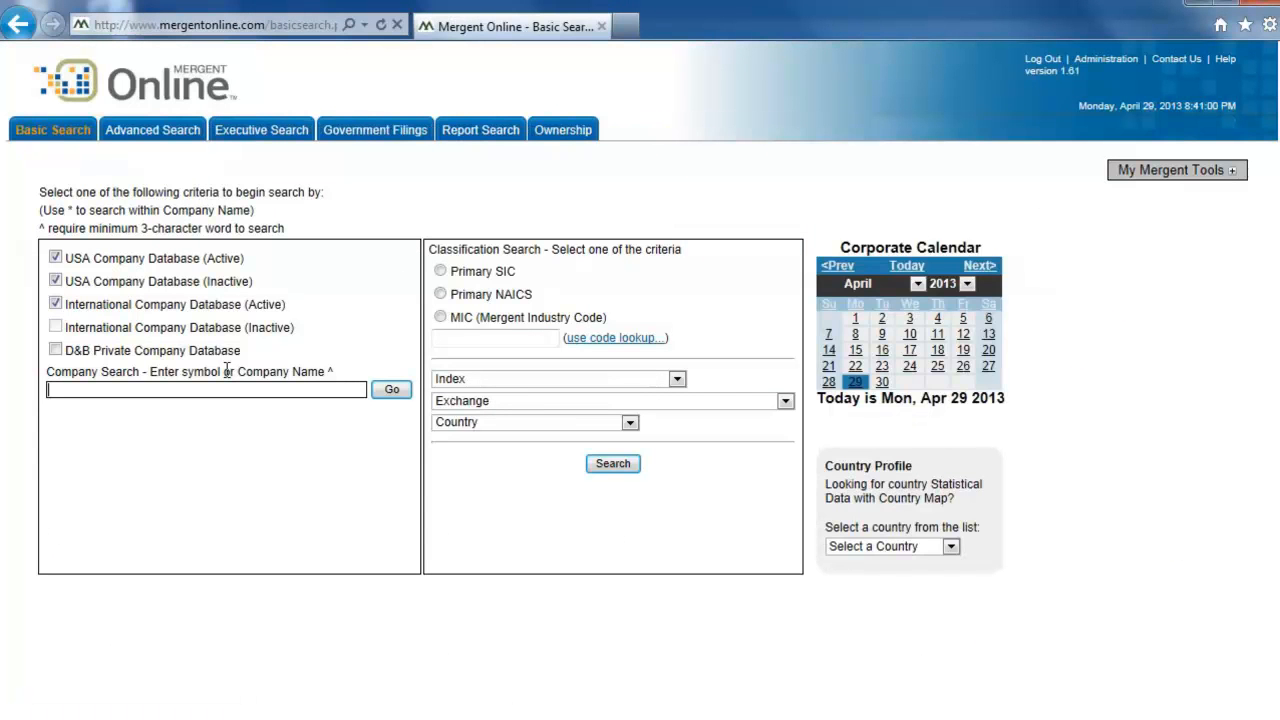
pyautogui.click(56, 350)
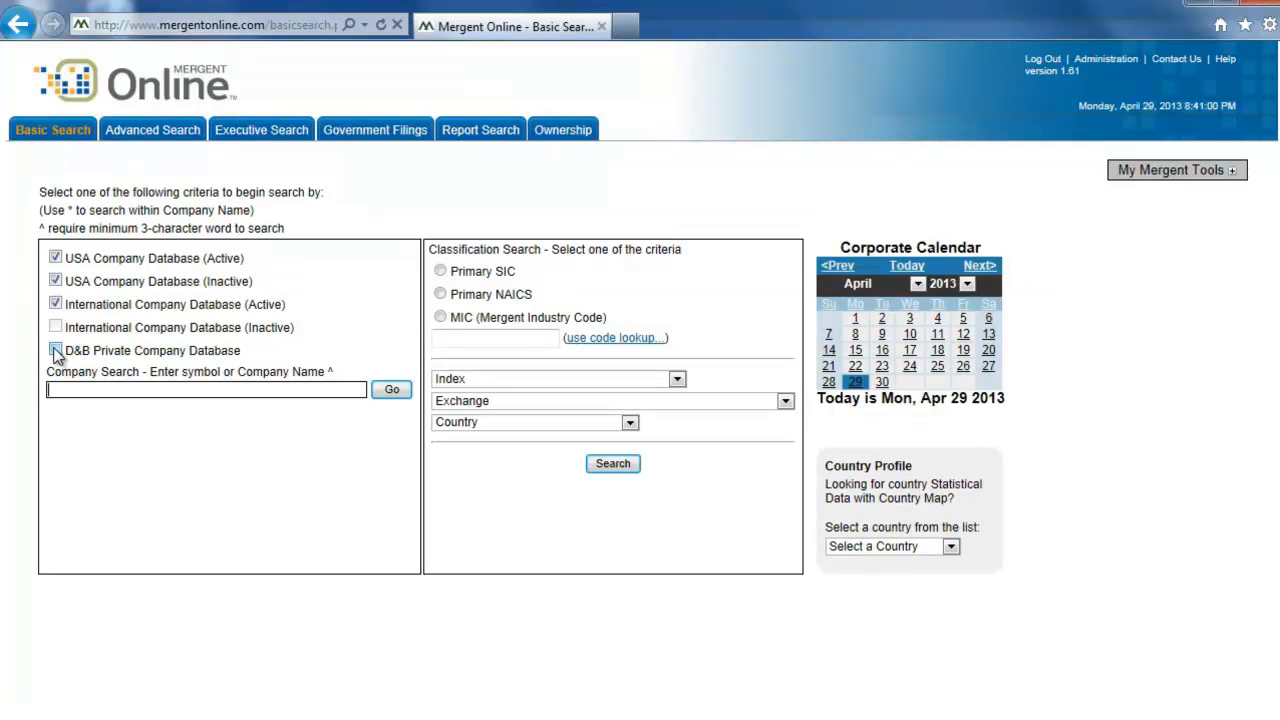
pyautogui.click(55, 350)
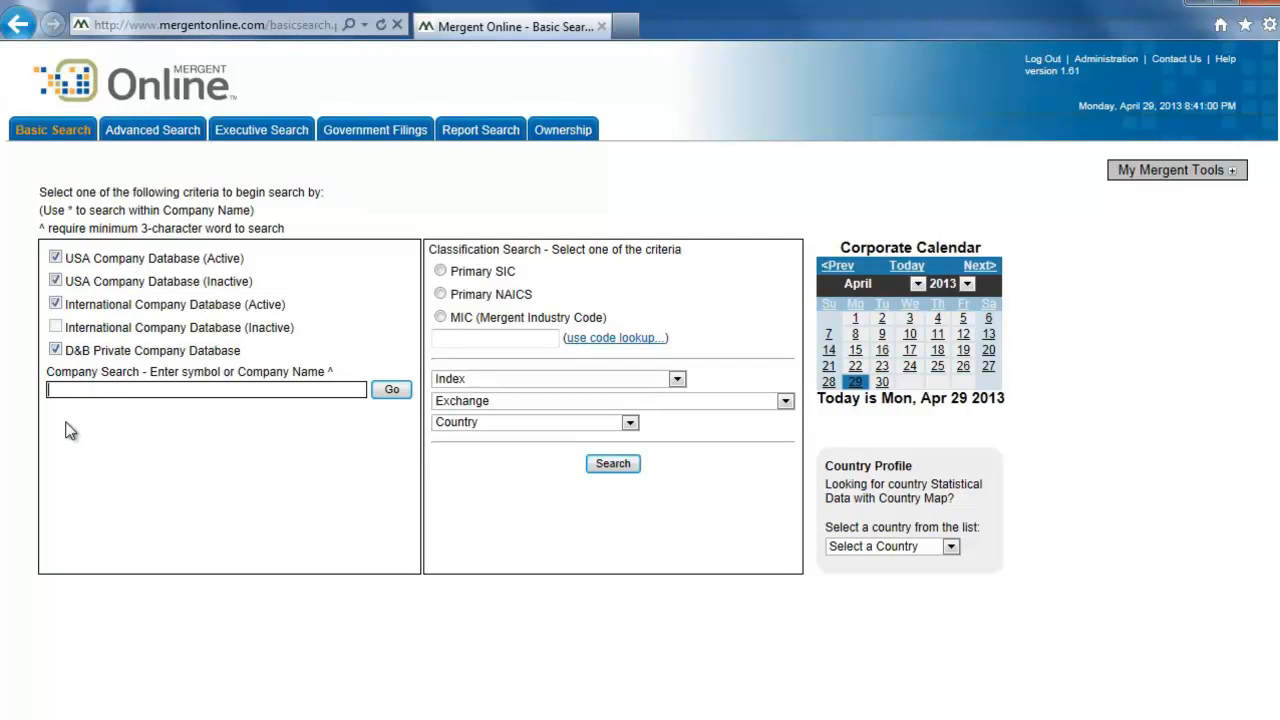
pyautogui.write('Pizza Hut')
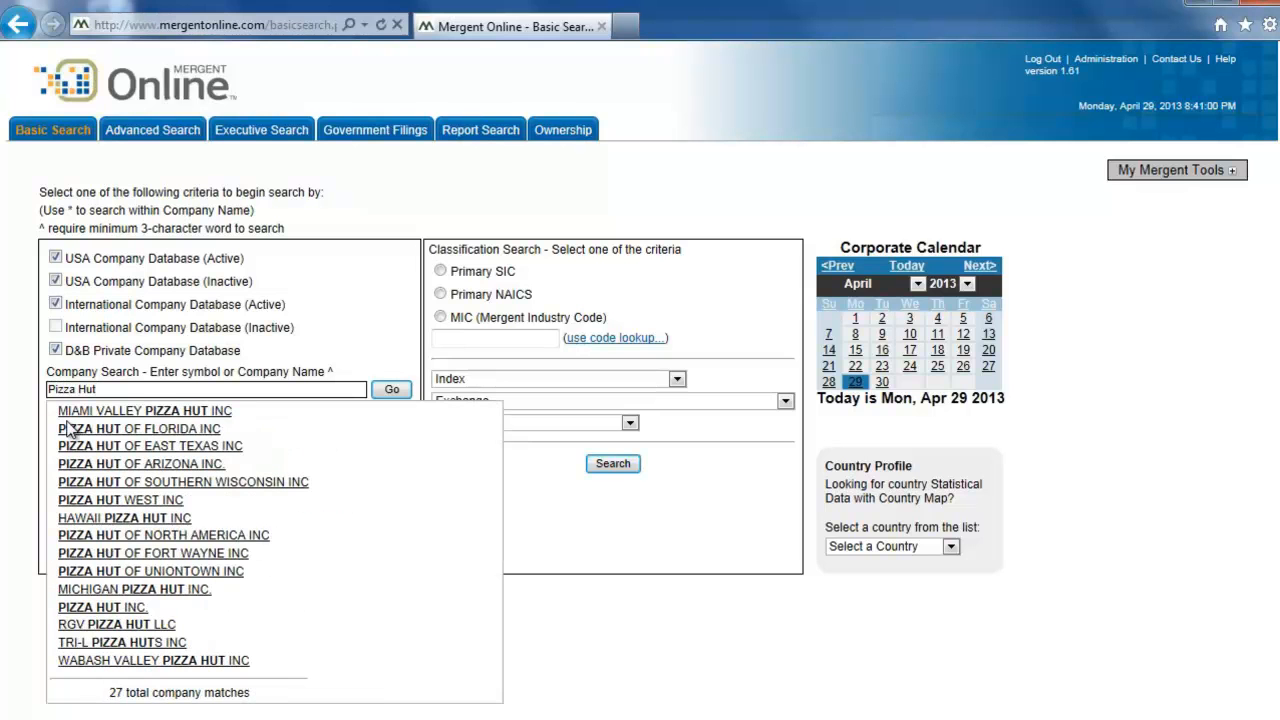
pyautogui.click(391, 389)
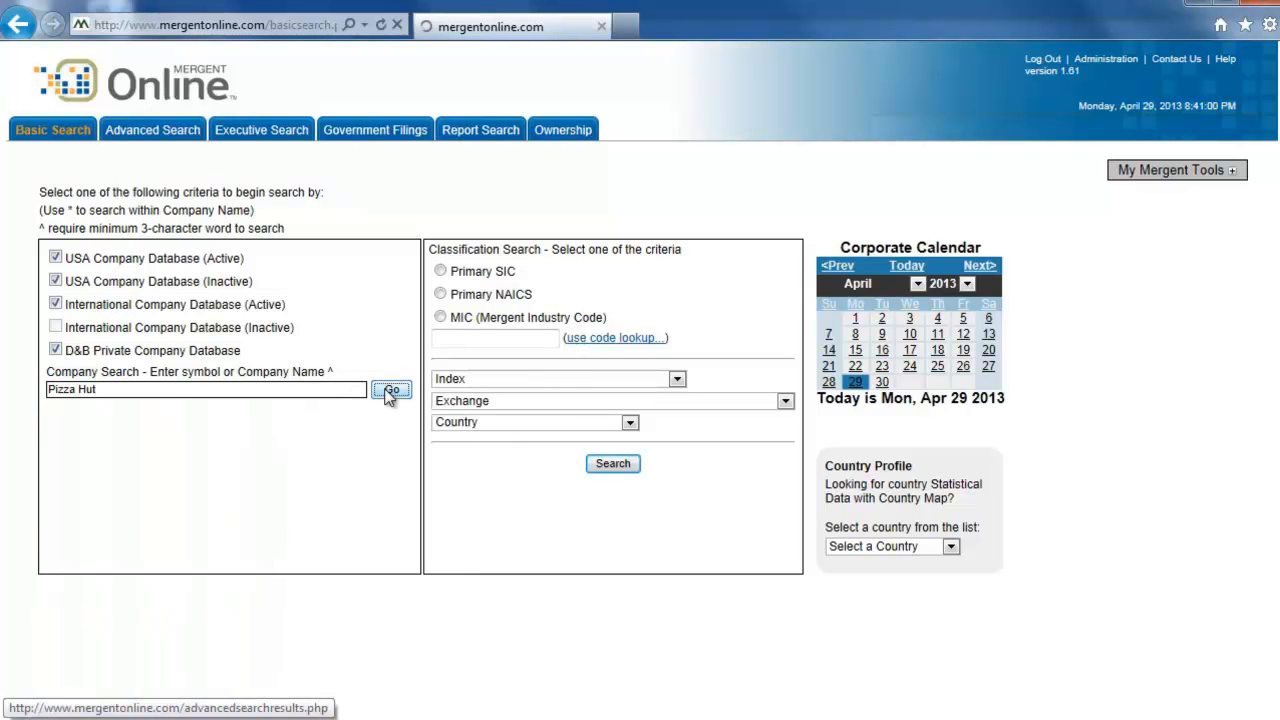
pyautogui.click(391, 389)
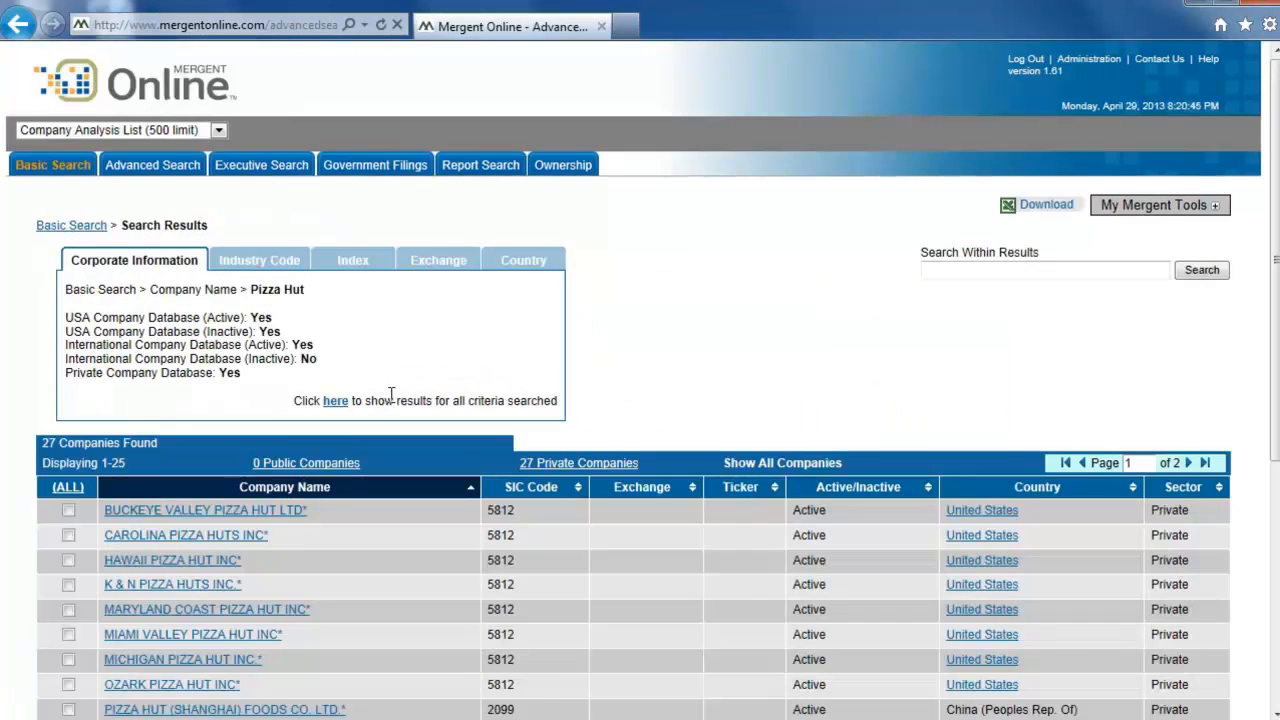
# View the first PIZZA HUT INC. result, then open the second, Plano headquarters profile
pyautogui.scroll(-3)
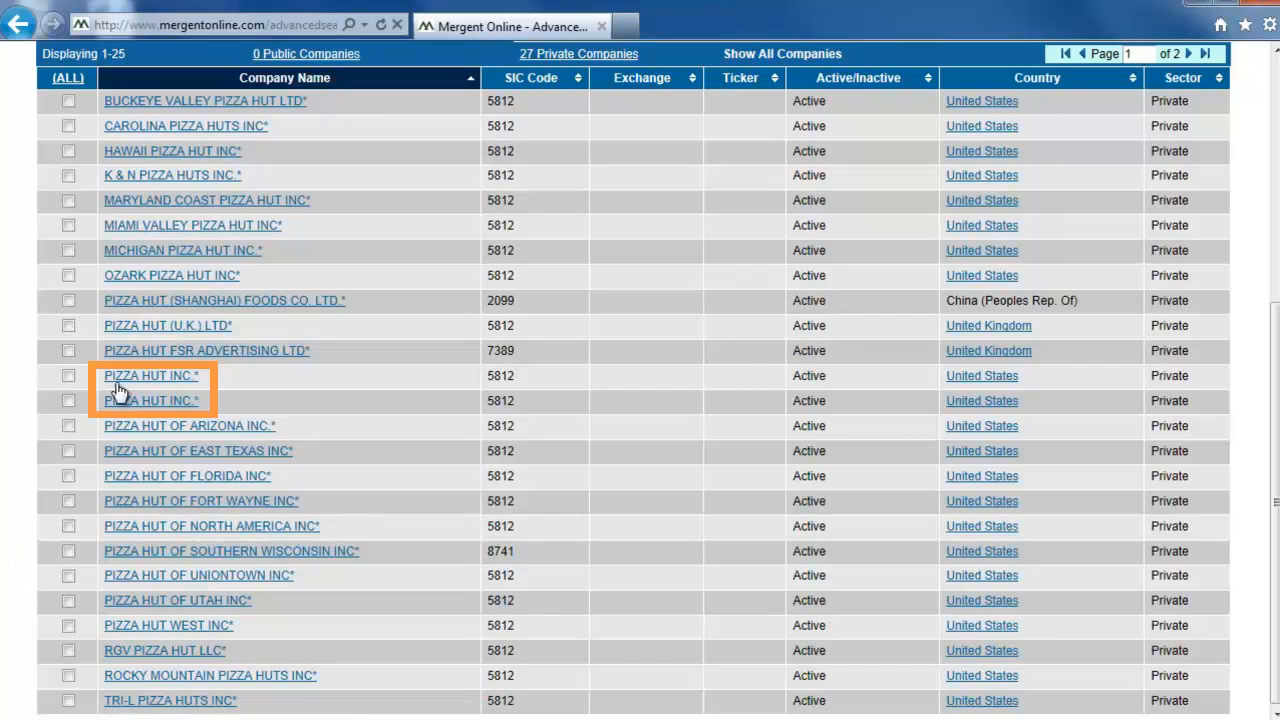
pyautogui.click(150, 375)
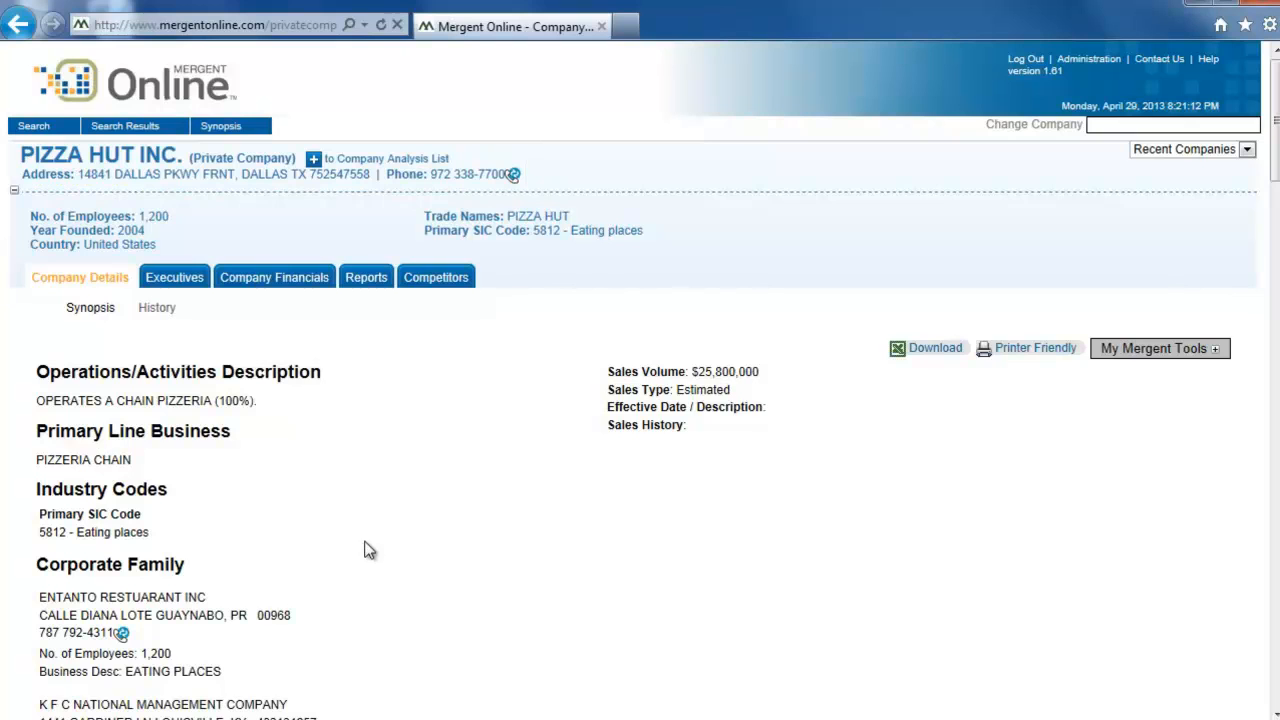
pyautogui.click(18, 25)
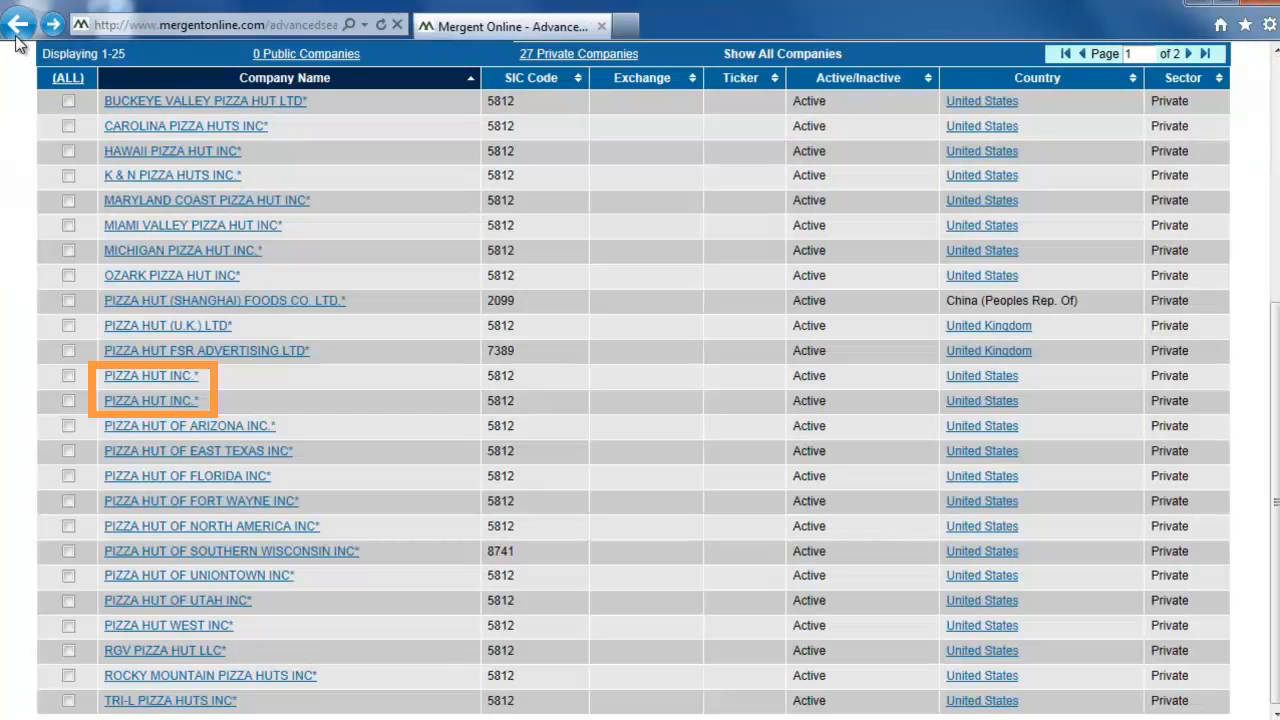
pyautogui.click(151, 375)
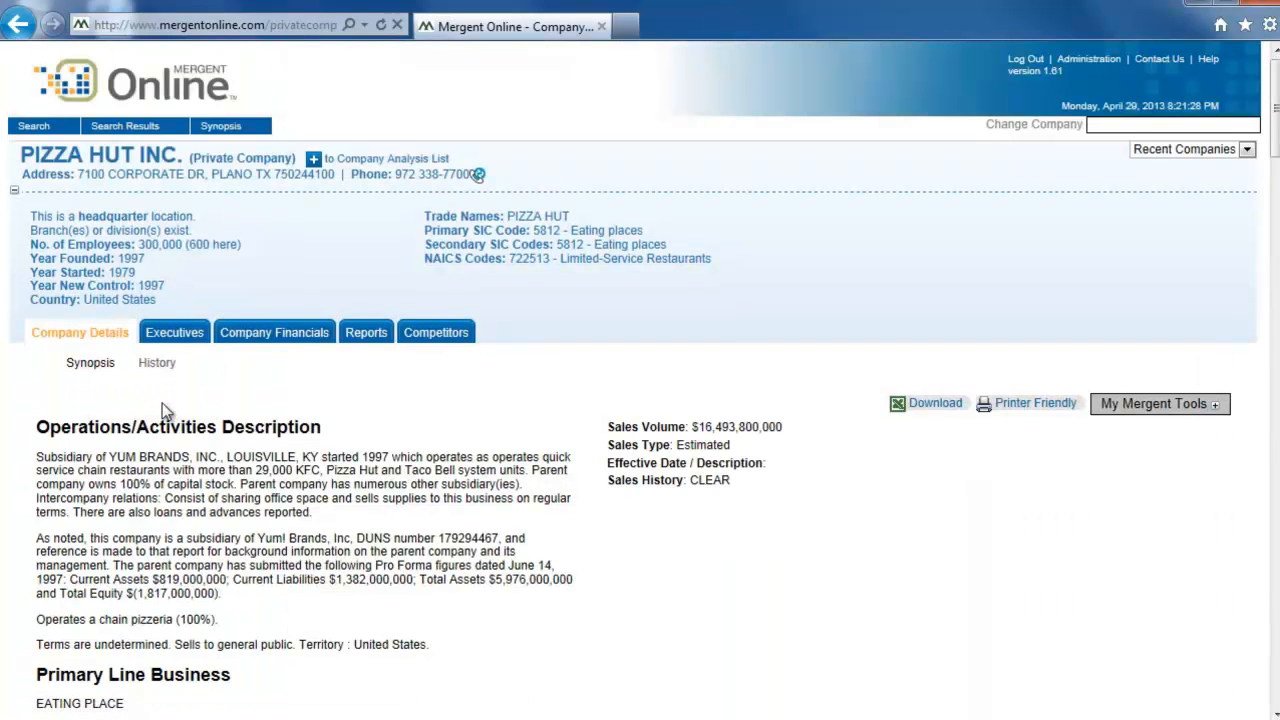
pyautogui.moveTo(673, 573)
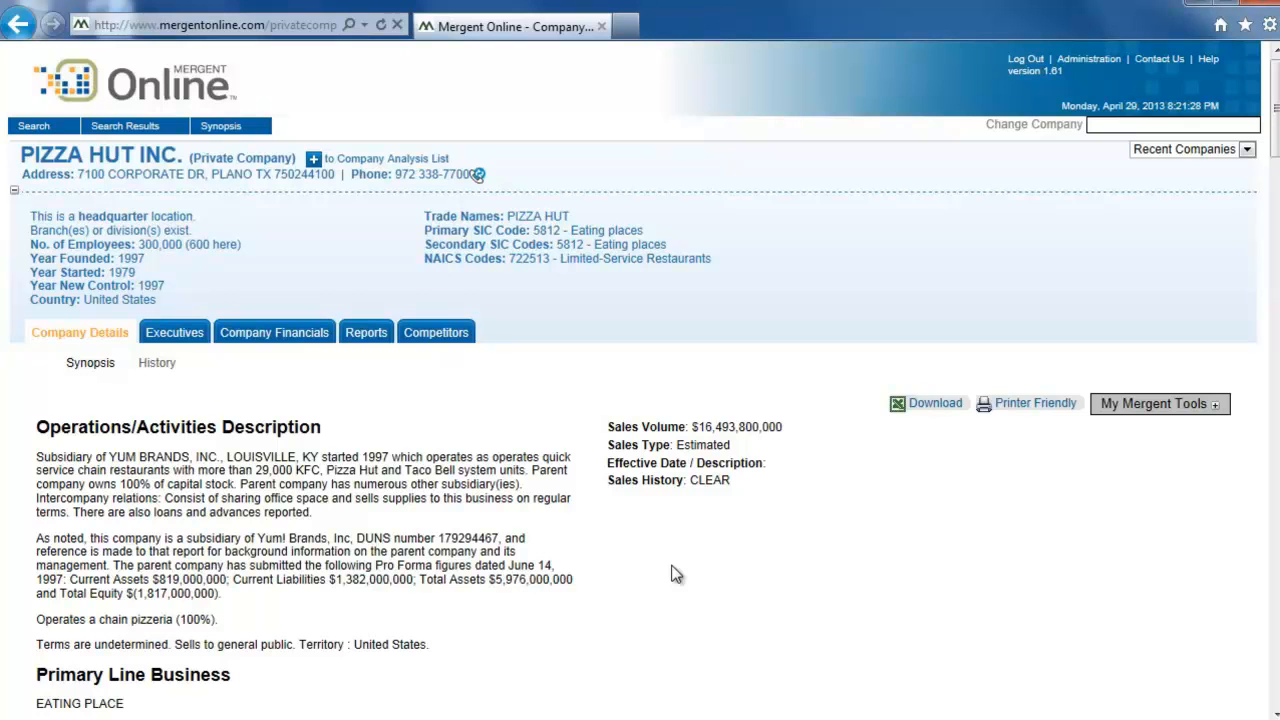
pyautogui.scroll(-3)
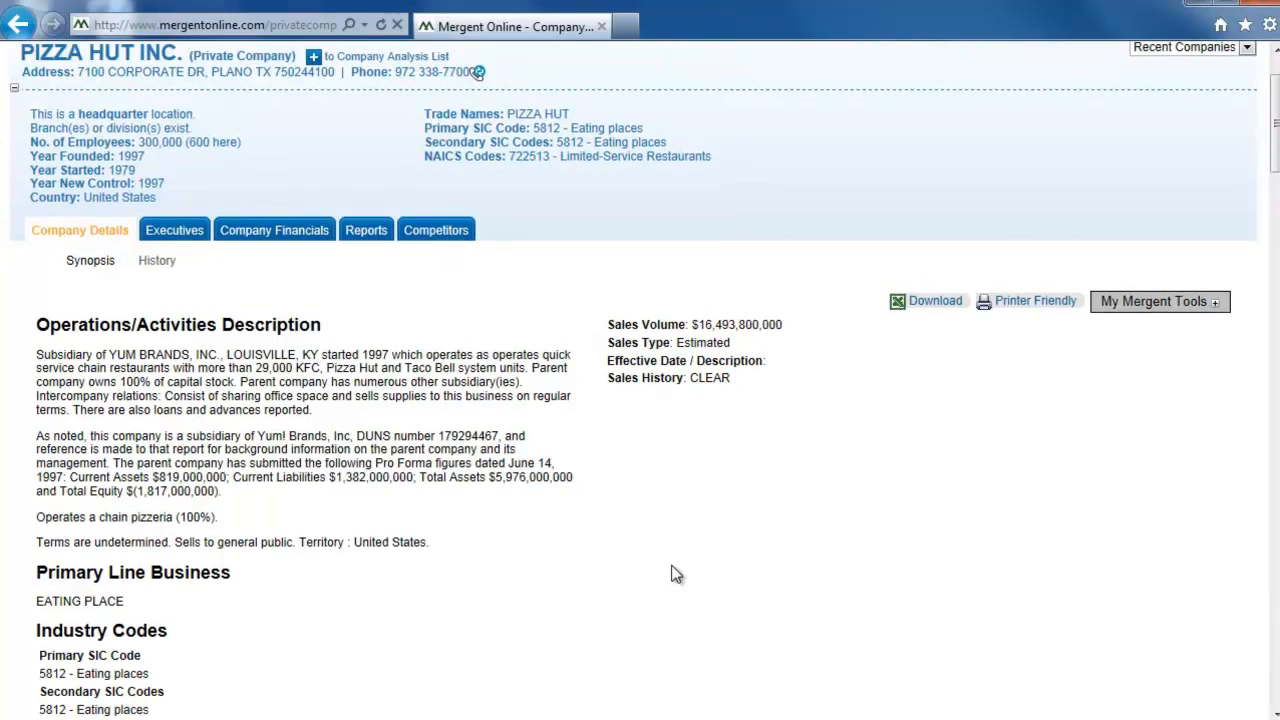
pyautogui.scroll(-3)
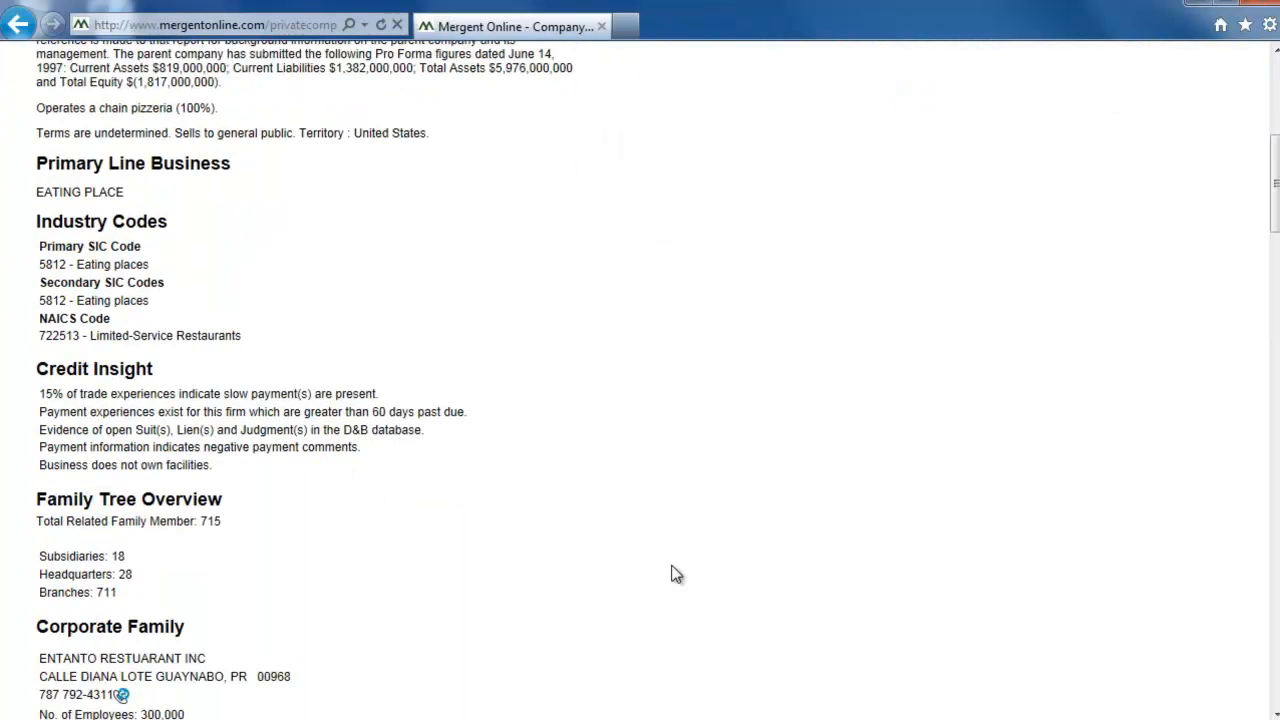
pyautogui.scroll(-3)
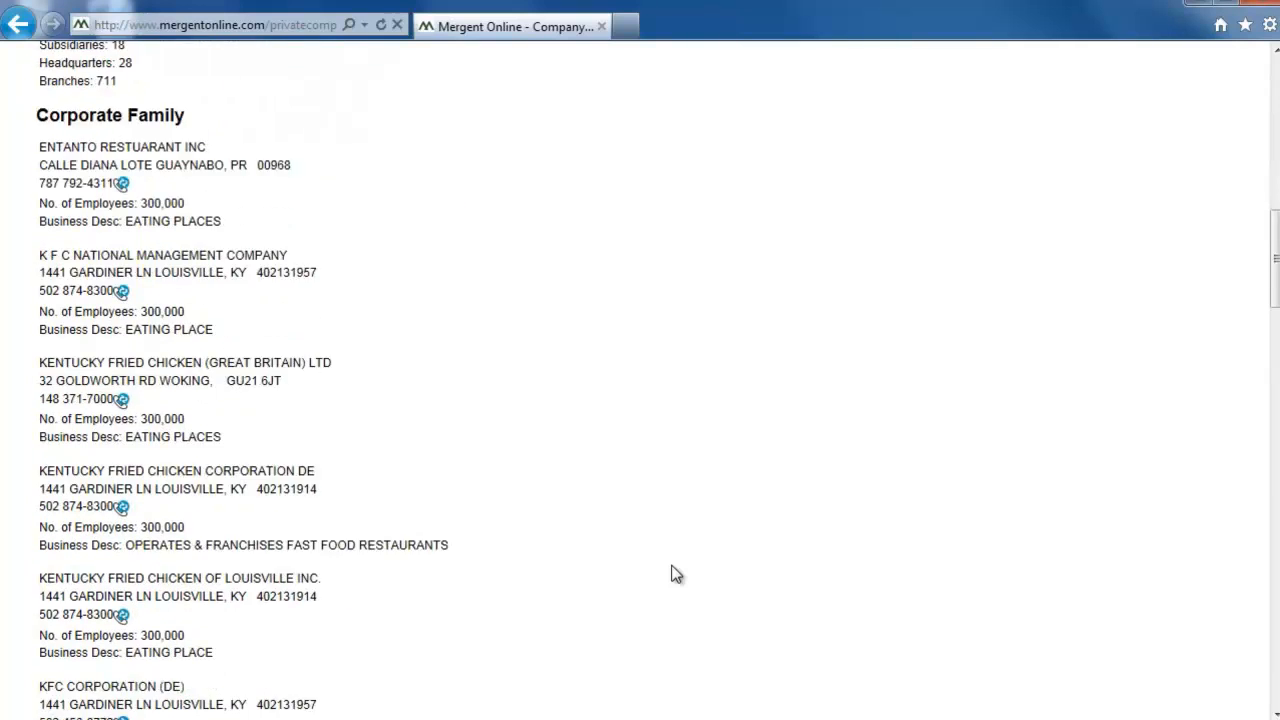
pyautogui.scroll(-3)
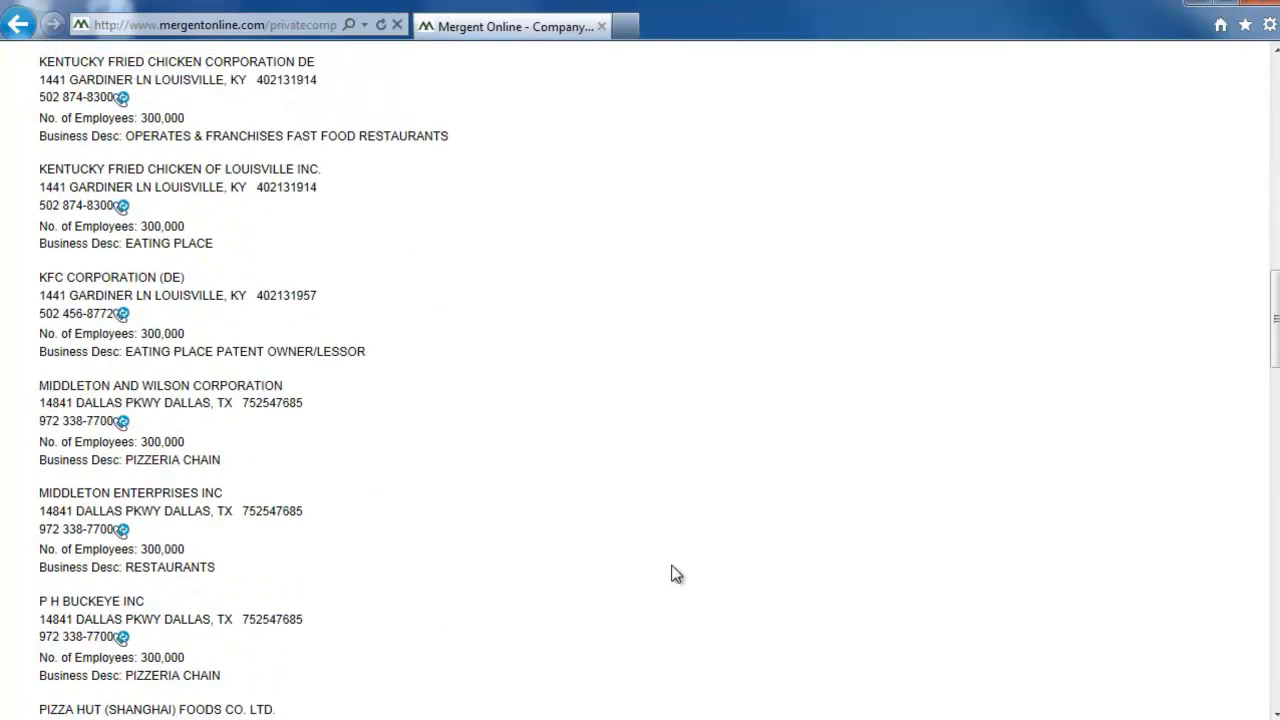
pyautogui.scroll(-3)
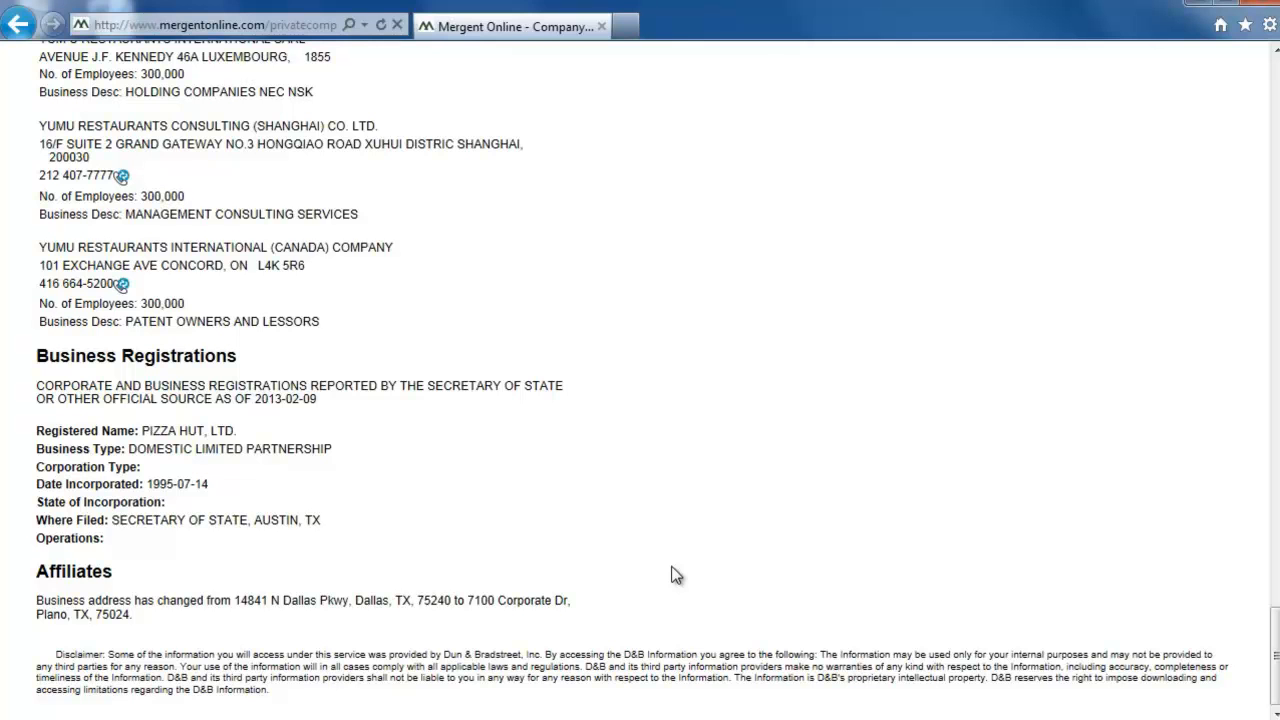
pyautogui.scroll(3)
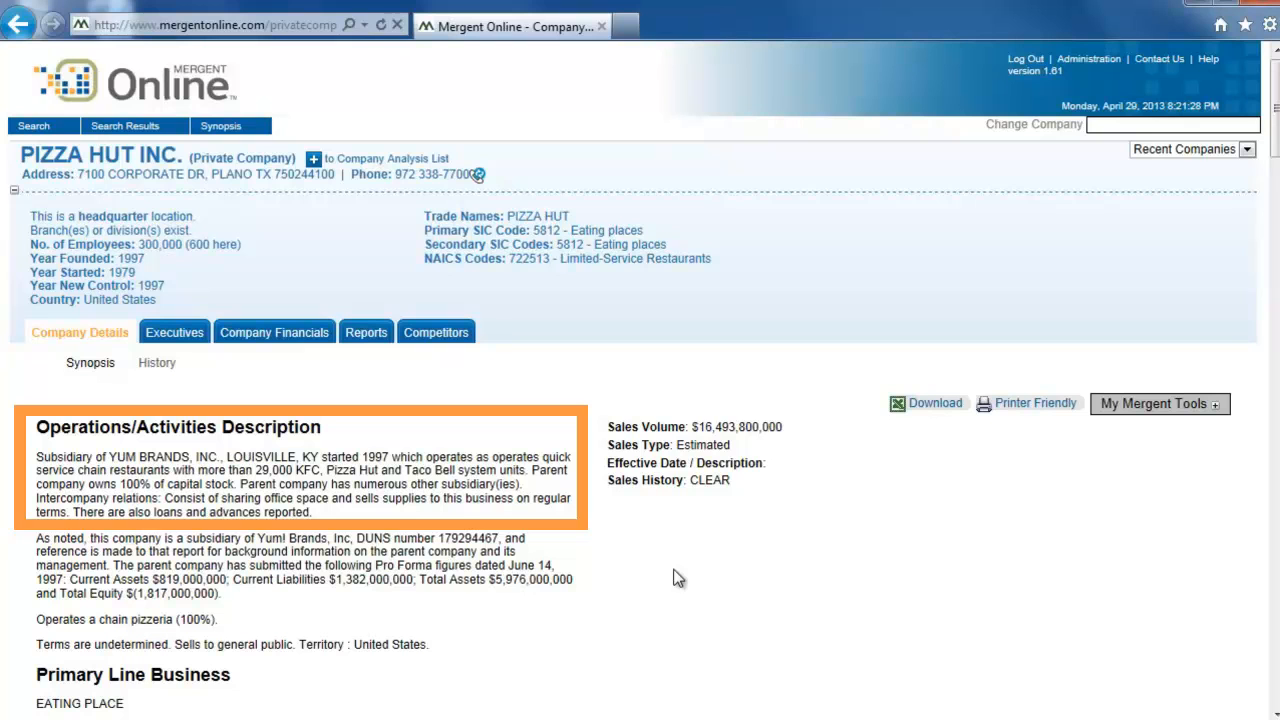
# Go back through the browser history to the How to Find Company Information flowchart
pyautogui.click(300, 470)
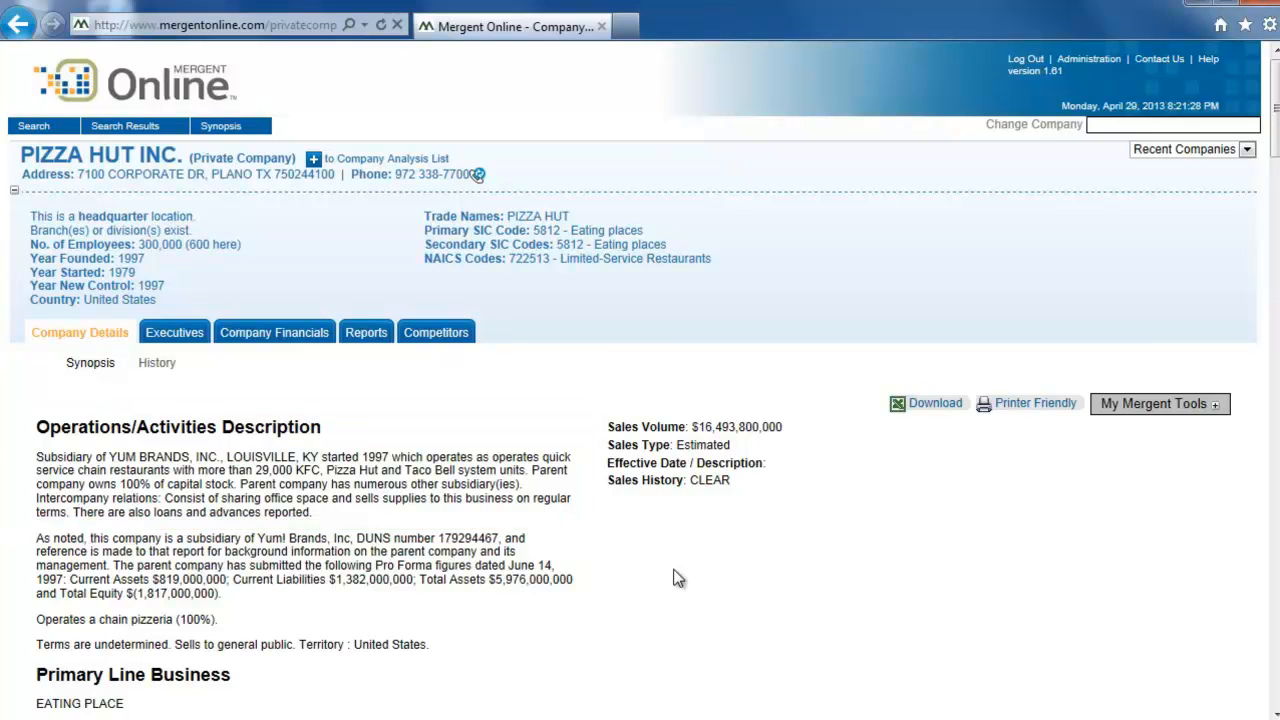
pyautogui.click(20, 24)
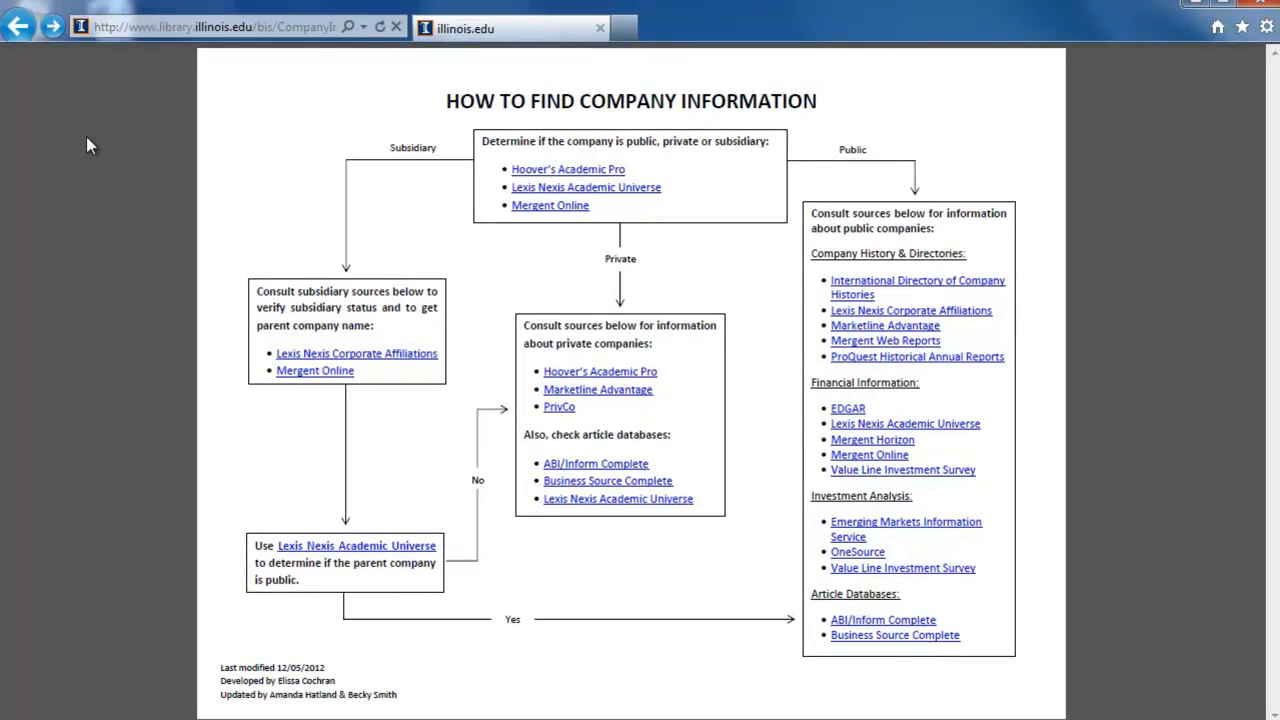
pyautogui.moveTo(245, 260)
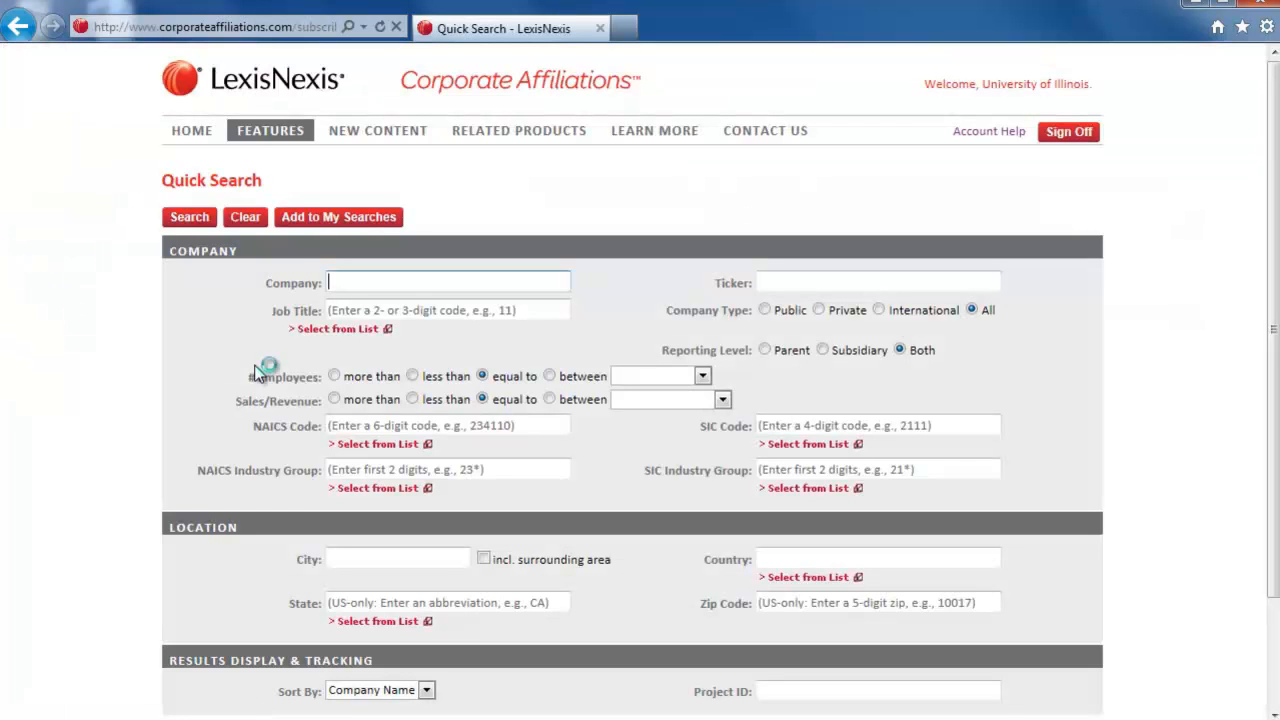
# Search LexisNexis Corporate Affiliations for company name 'Pizza Hut', listing 21 matches
pyautogui.write('Pizza H')
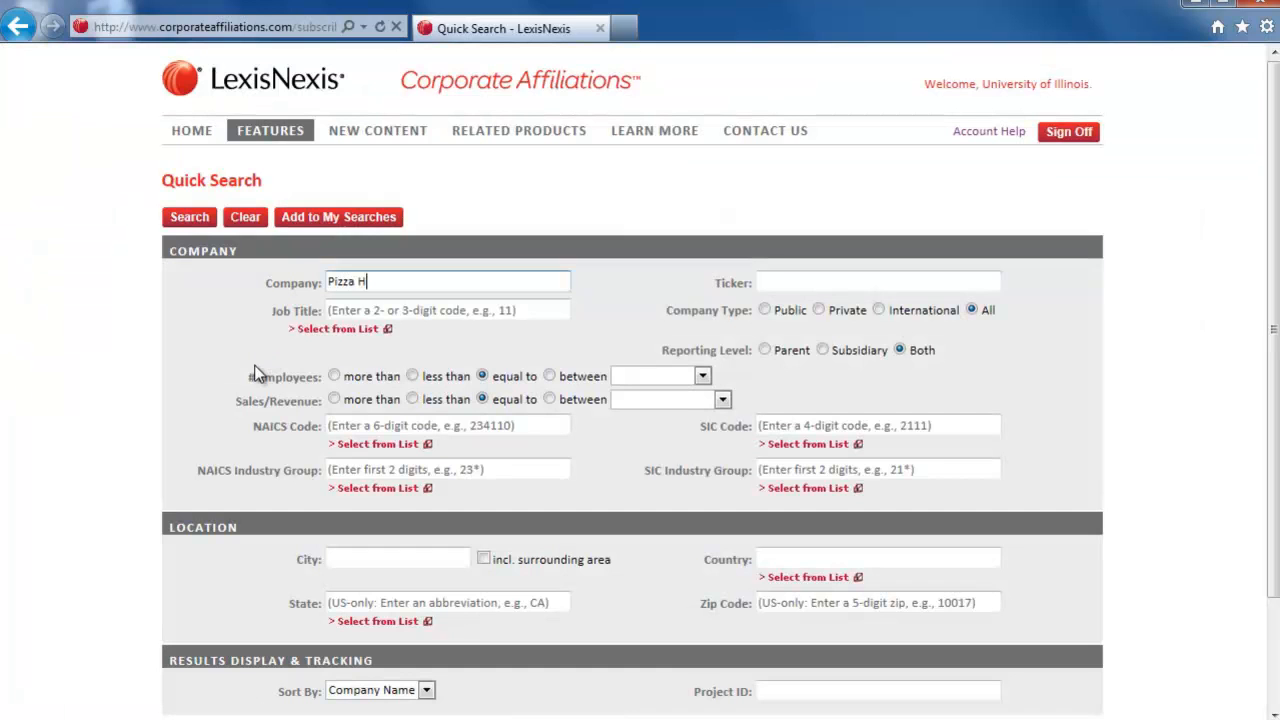
pyautogui.click(189, 217)
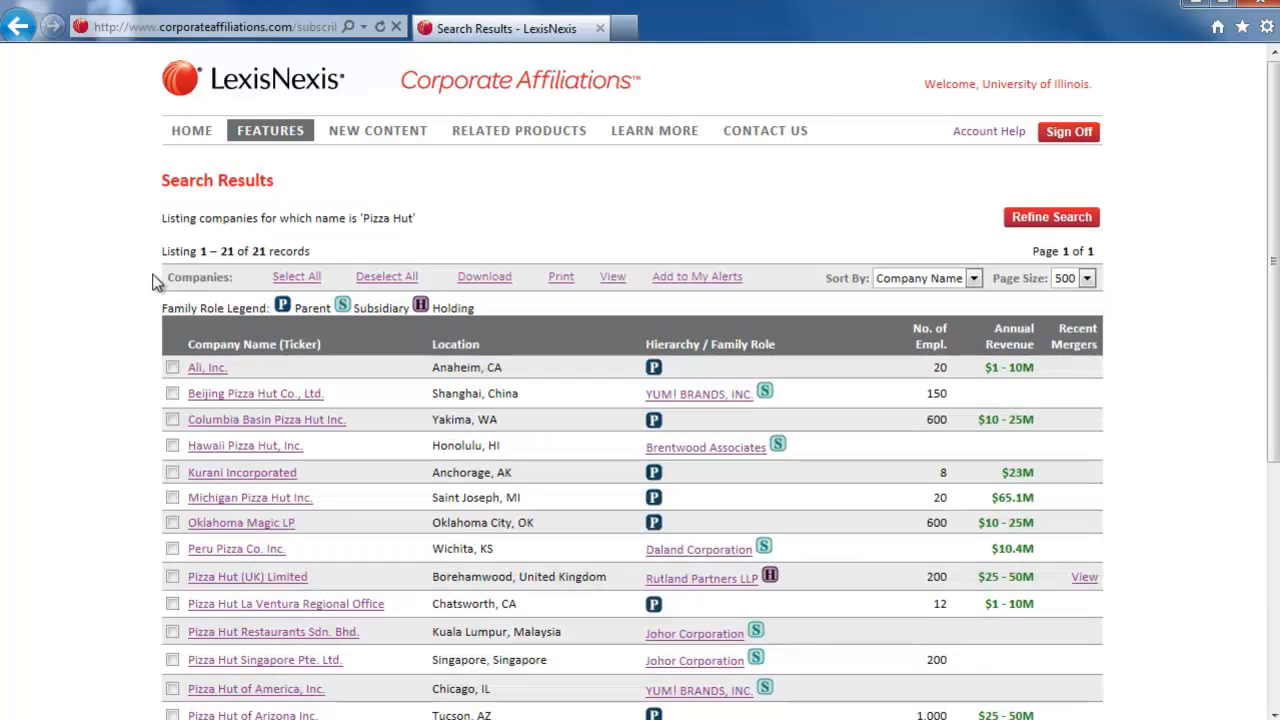
pyautogui.scroll(-3)
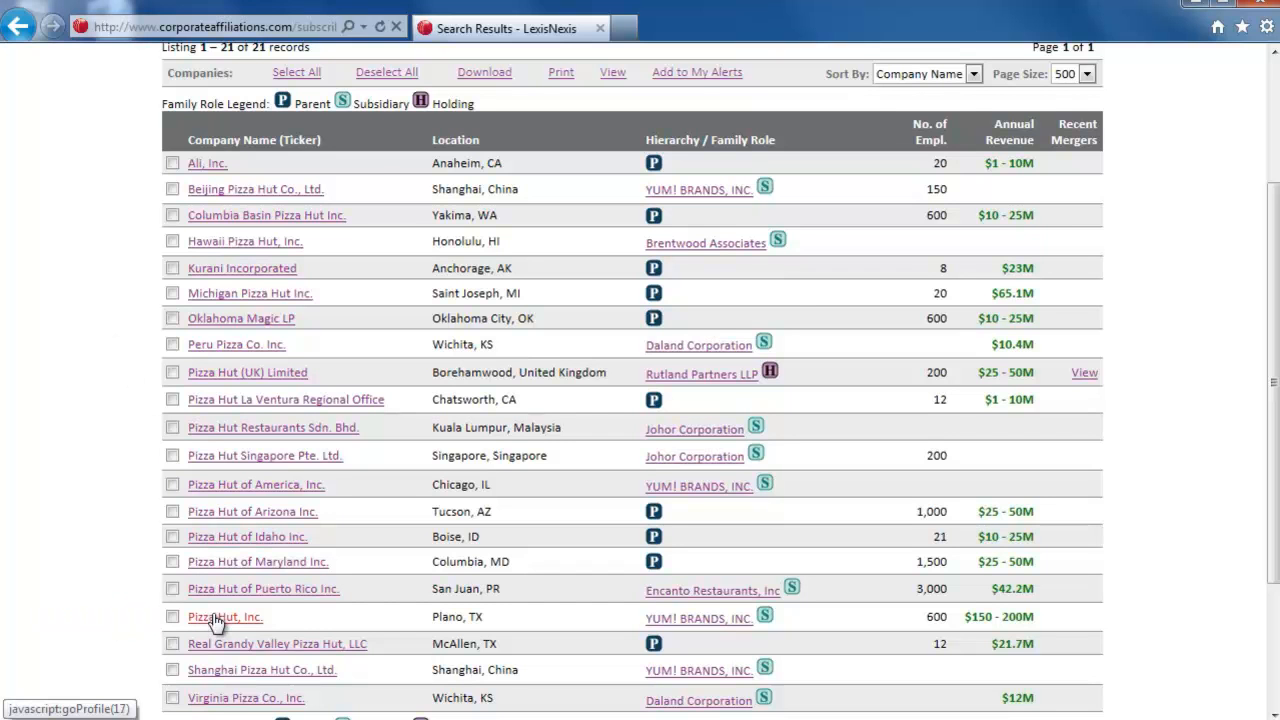
# Open Pizza Hut, Inc. and its parent YUM! BRANDS, INC., then return to the flowchart
pyautogui.click(224, 617)
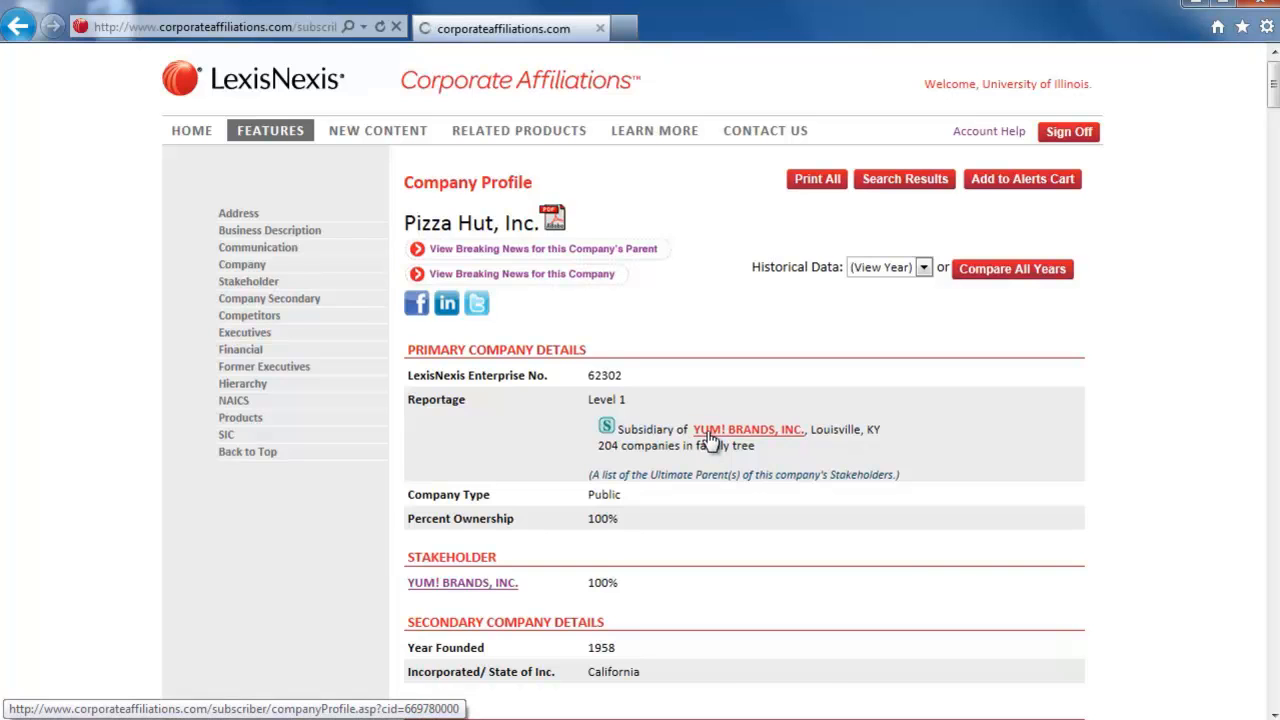
pyautogui.click(747, 429)
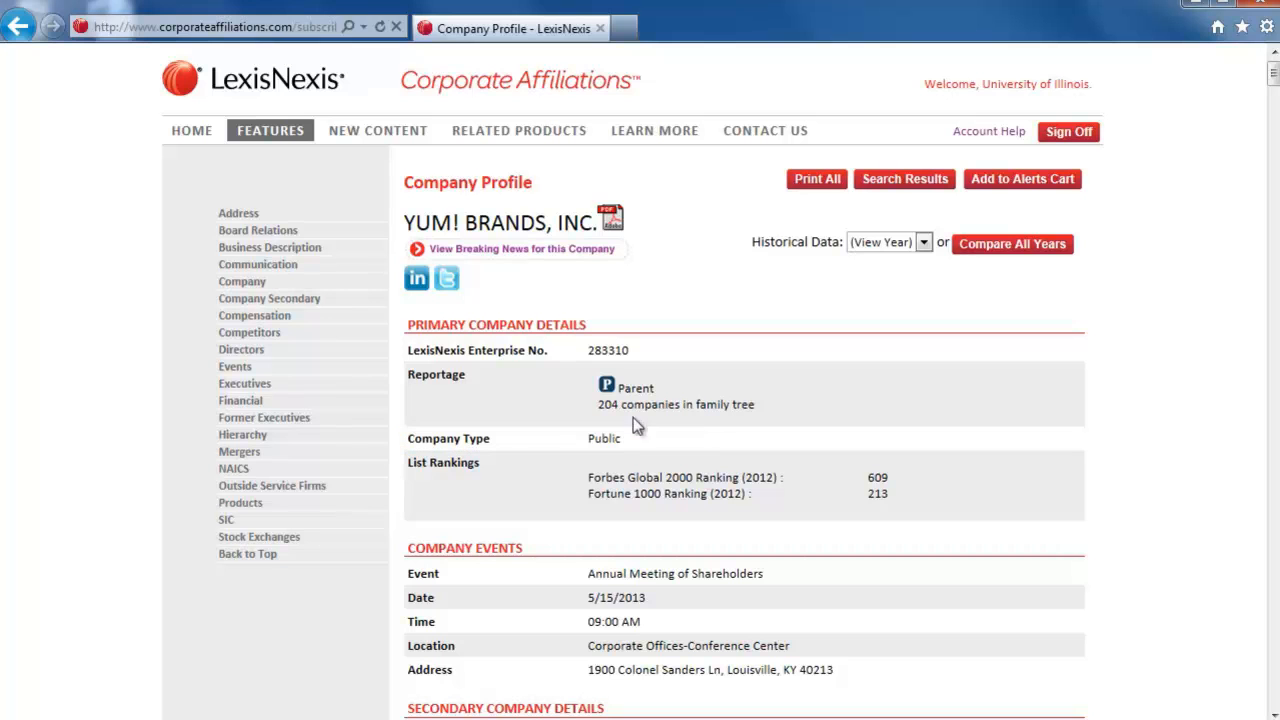
pyautogui.click(18, 27)
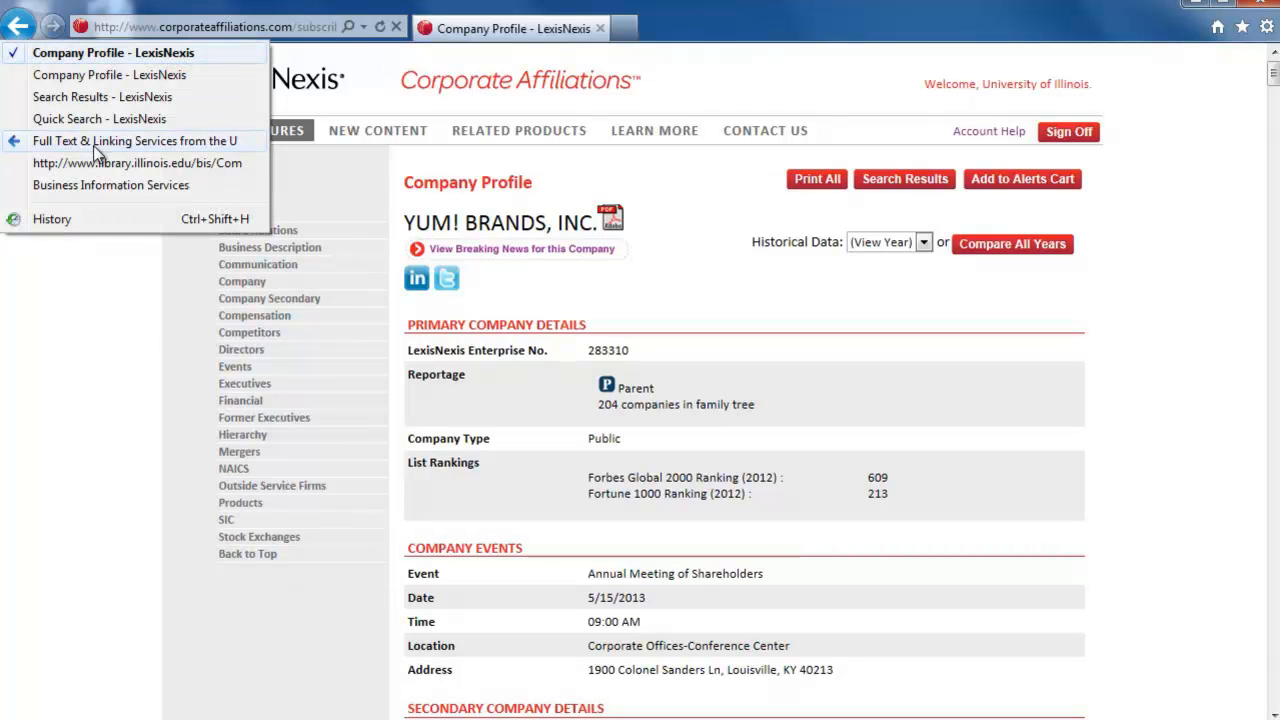
pyautogui.click(137, 162)
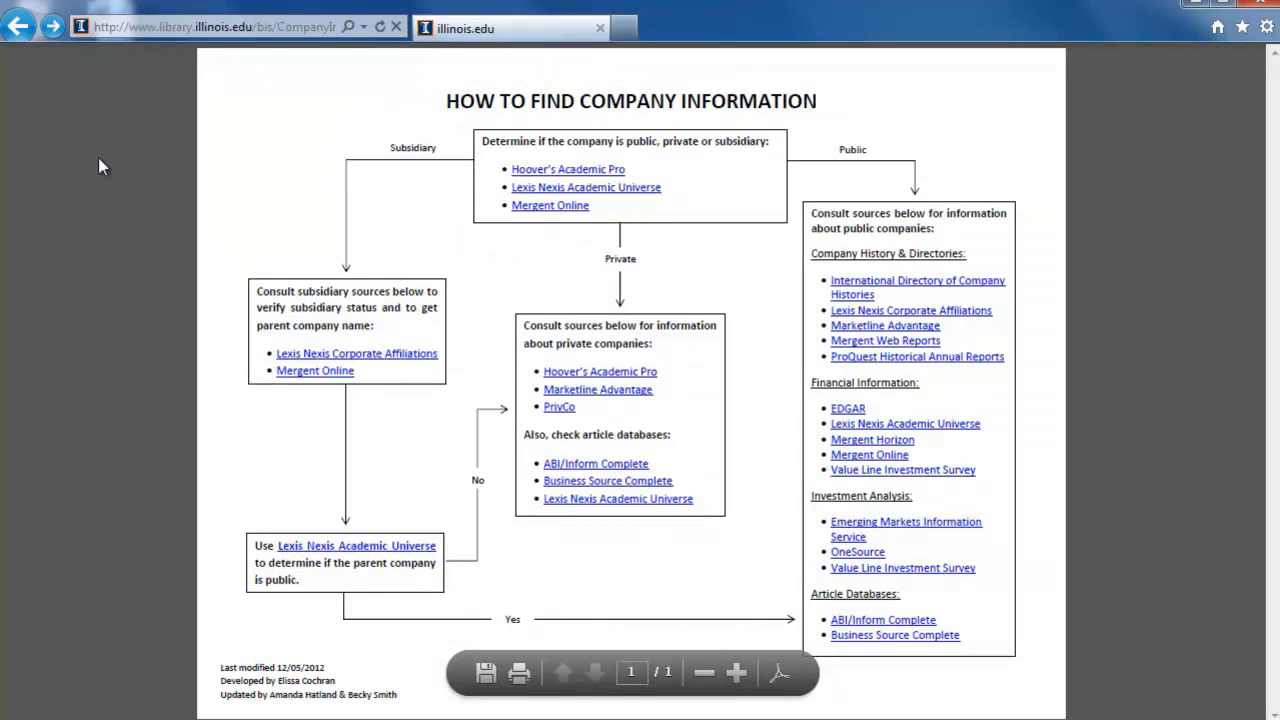